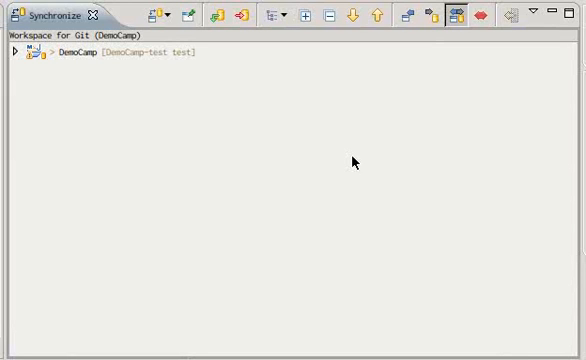
{"action": "mouse_move", "coordinate": [360, 208]}
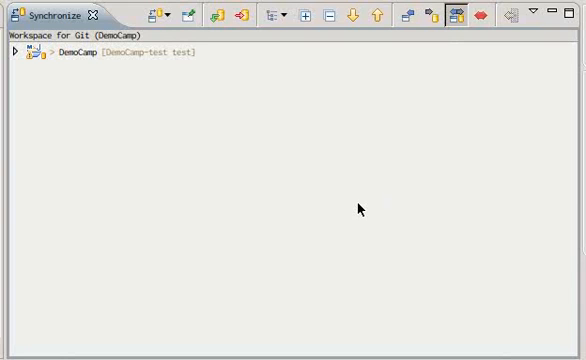
{"action": "mouse_move", "coordinate": [408, 152]}
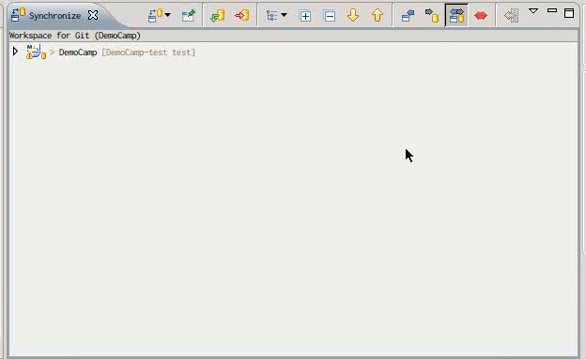
{"action": "mouse_move", "coordinate": [416, 186]}
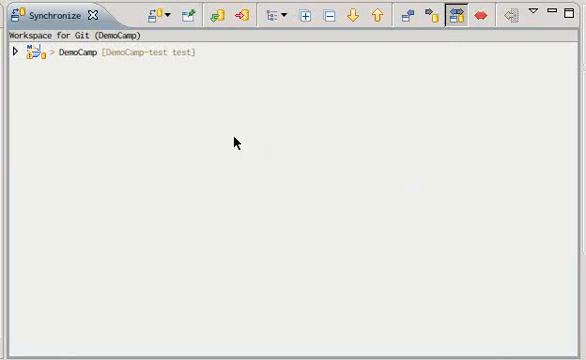
{"action": "mouse_move", "coordinate": [320, 92]}
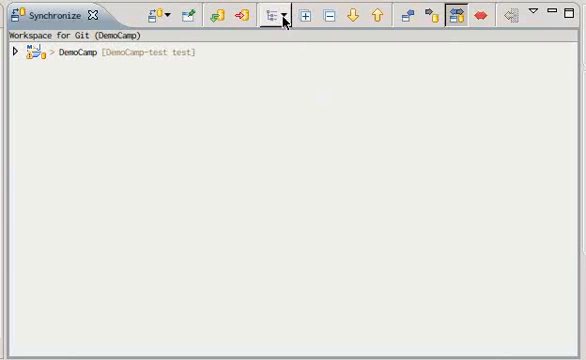
Step: Switch the Synchronize view to the Git Change Set model and select the working tree group
{"action": "left_click", "coordinate": [288, 16]}
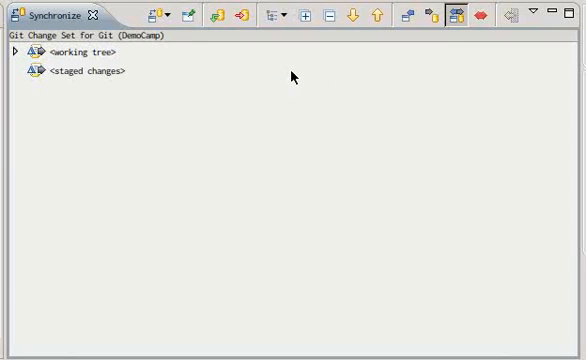
{"action": "left_click", "coordinate": [80, 52]}
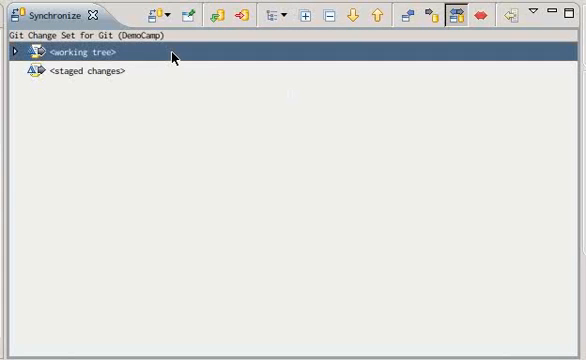
{"action": "mouse_move", "coordinate": [140, 78]}
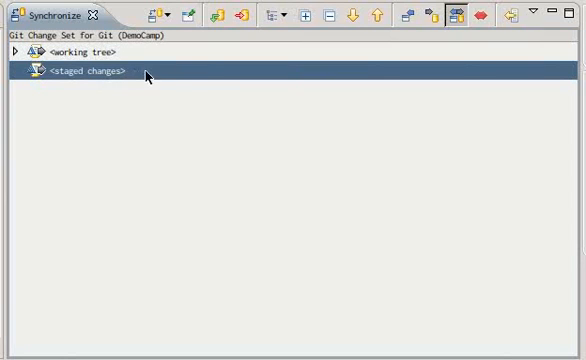
{"action": "mouse_move", "coordinate": [224, 84]}
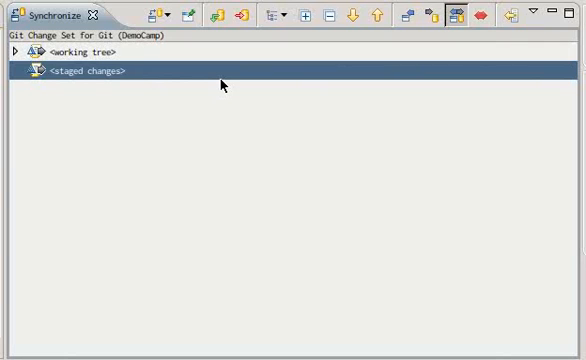
{"action": "mouse_move", "coordinate": [258, 48]}
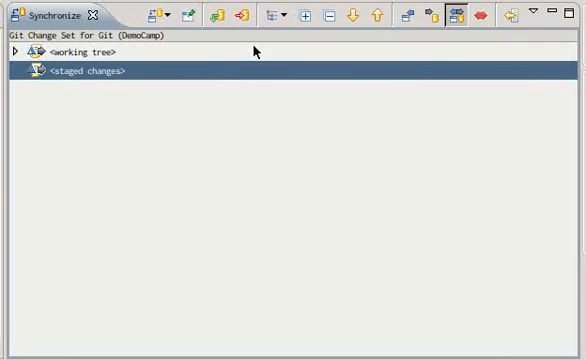
{"action": "left_click", "coordinate": [80, 54]}
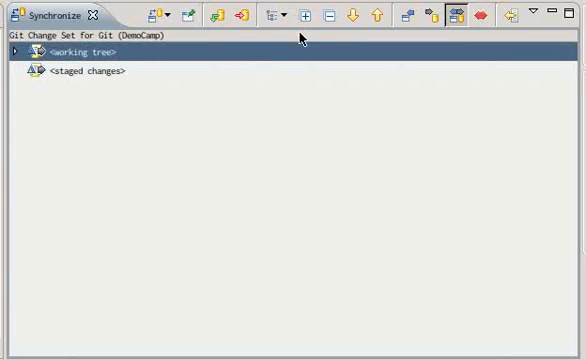
{"action": "left_click", "coordinate": [12, 50]}
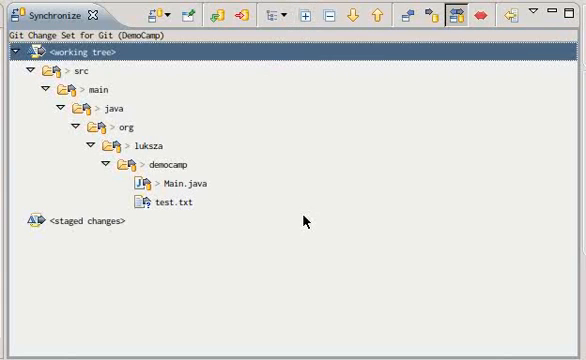
{"action": "left_click", "coordinate": [176, 204]}
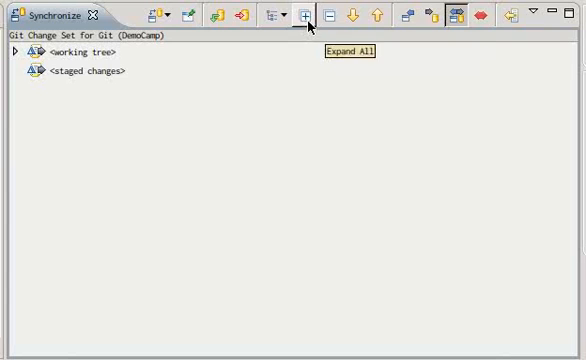
{"action": "left_click", "coordinate": [302, 18]}
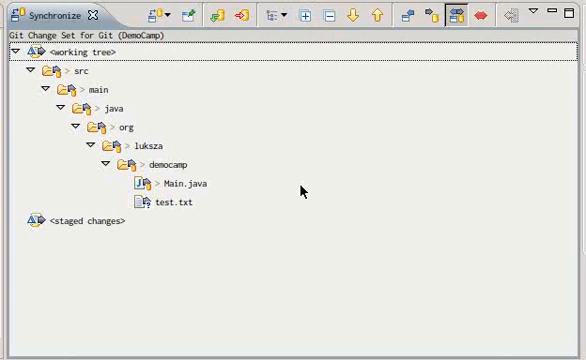
{"action": "mouse_move", "coordinate": [340, 212]}
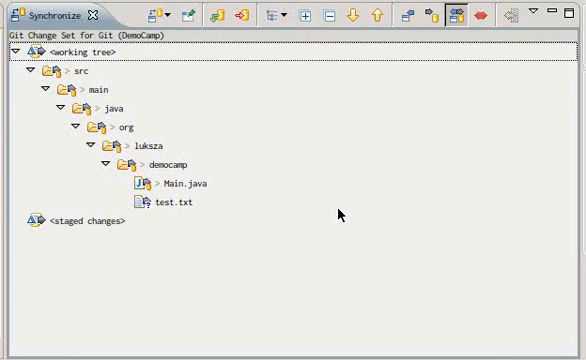